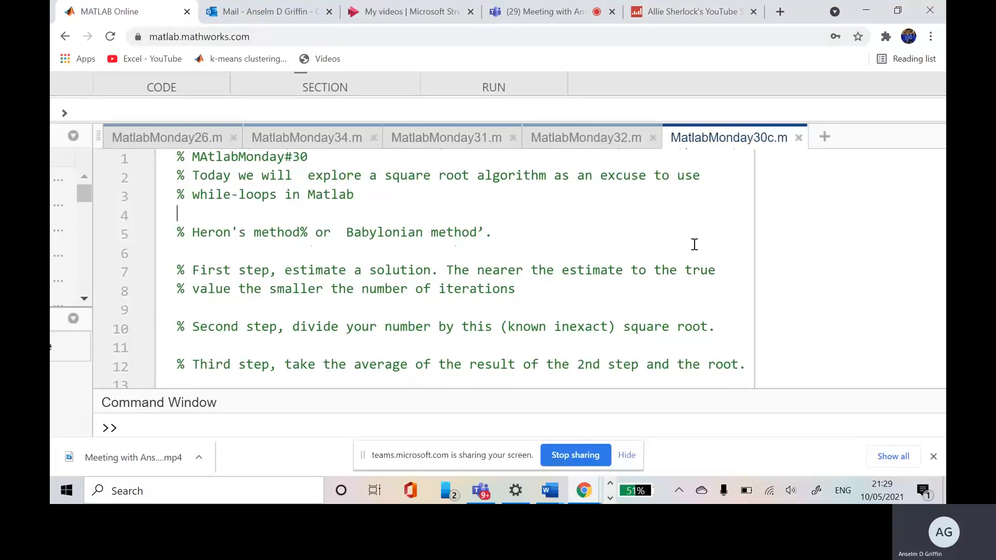
Step: Highlight the opening comment and the step comments on lines 7–15 to explain them
left_click(222, 232)
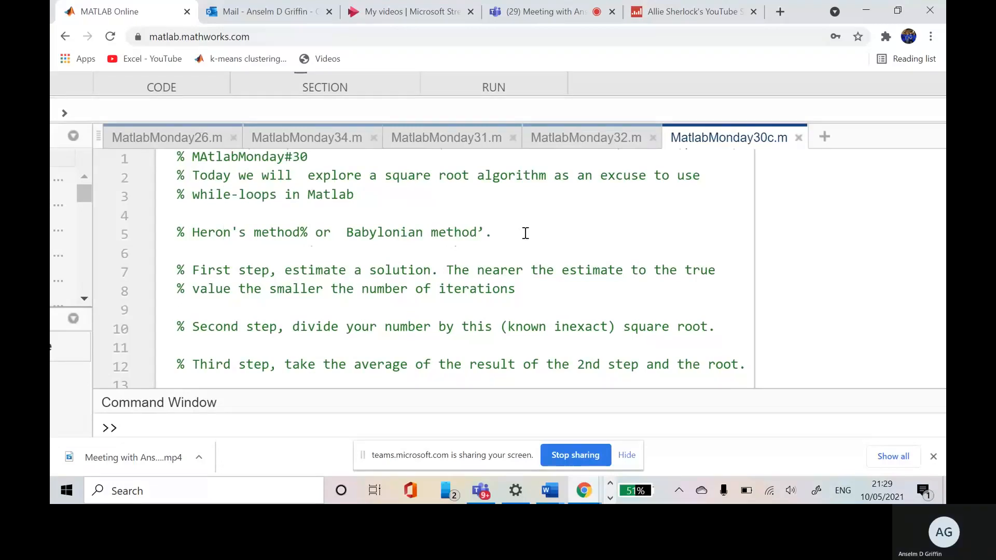
mouse_move(394, 180)
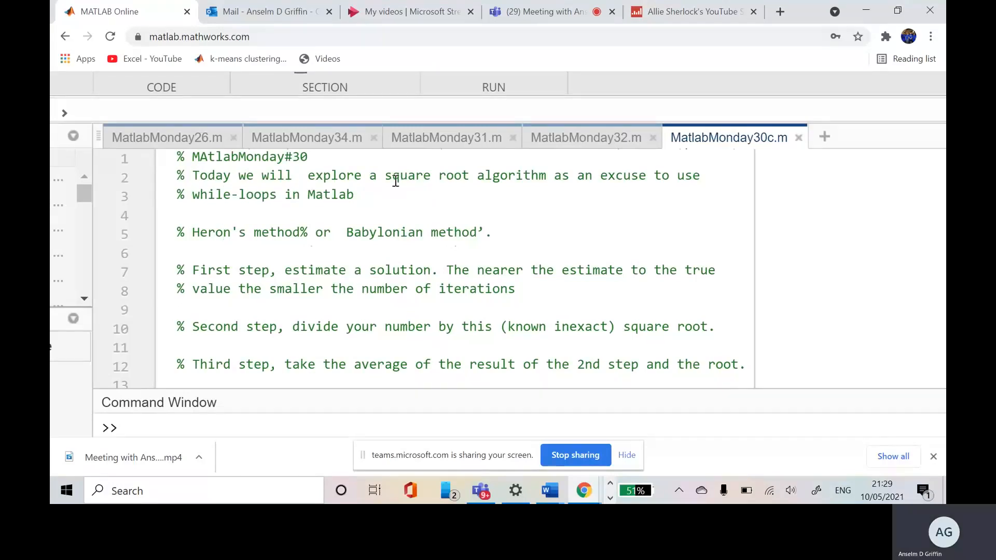
double_click(396, 175)
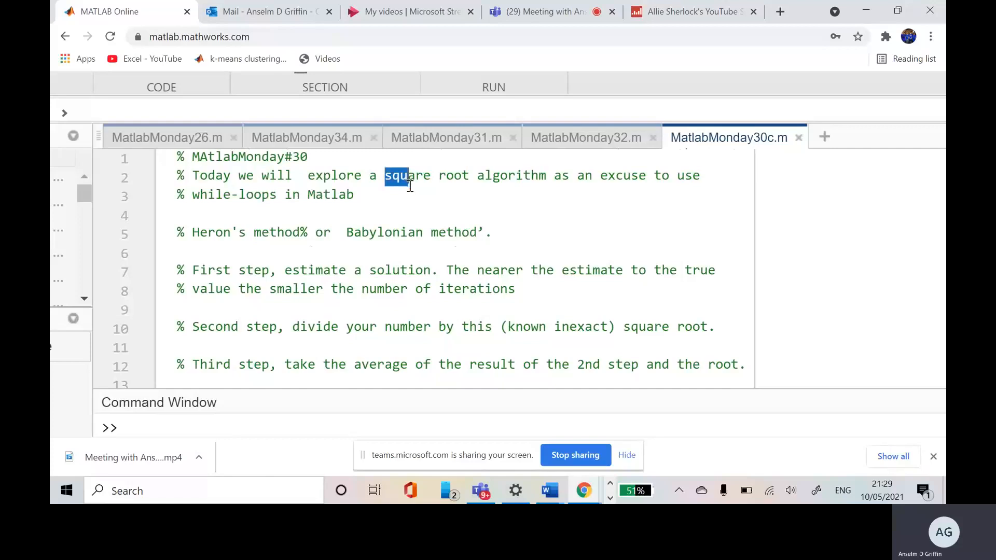
left_click(359, 211)
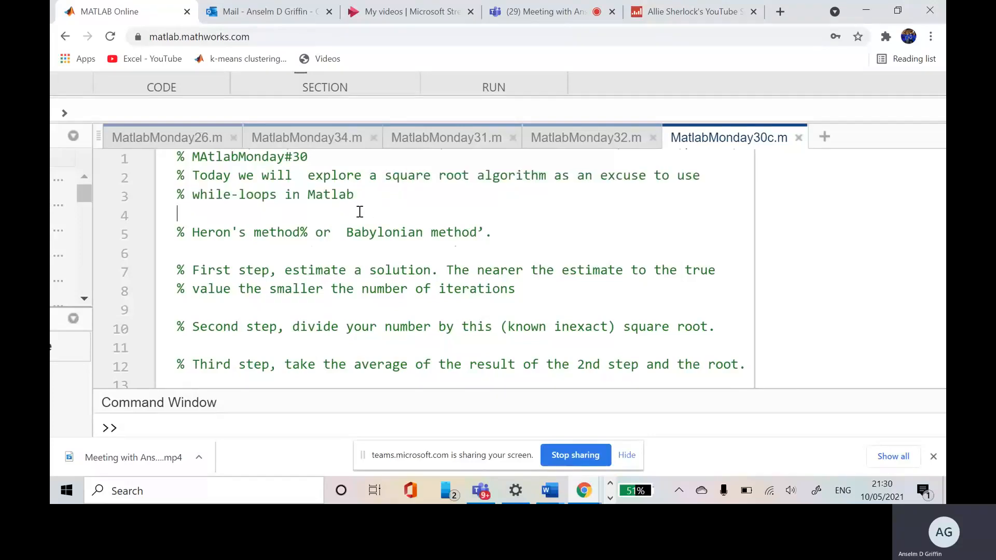
left_click_drag(192, 232, 301, 232)
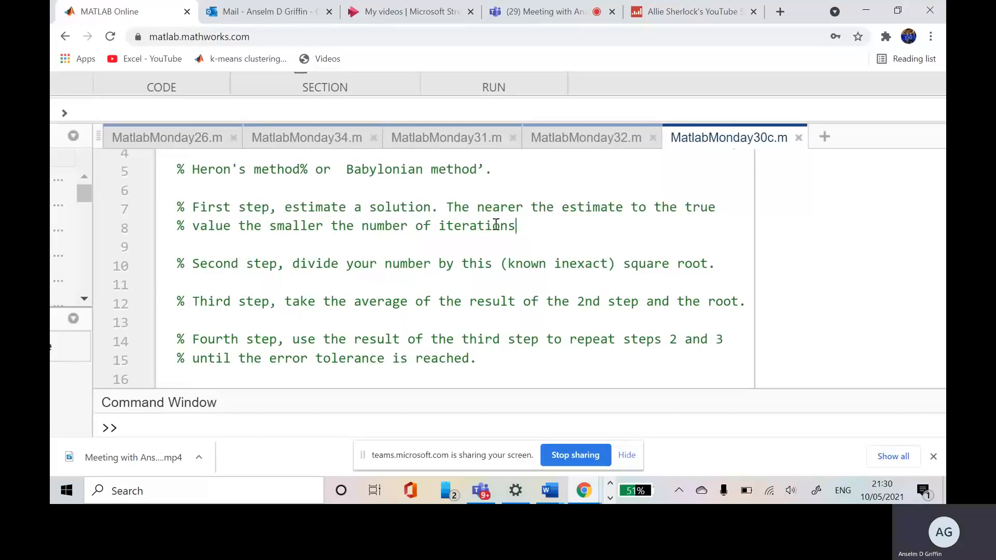
left_click_drag(193, 206, 516, 226)
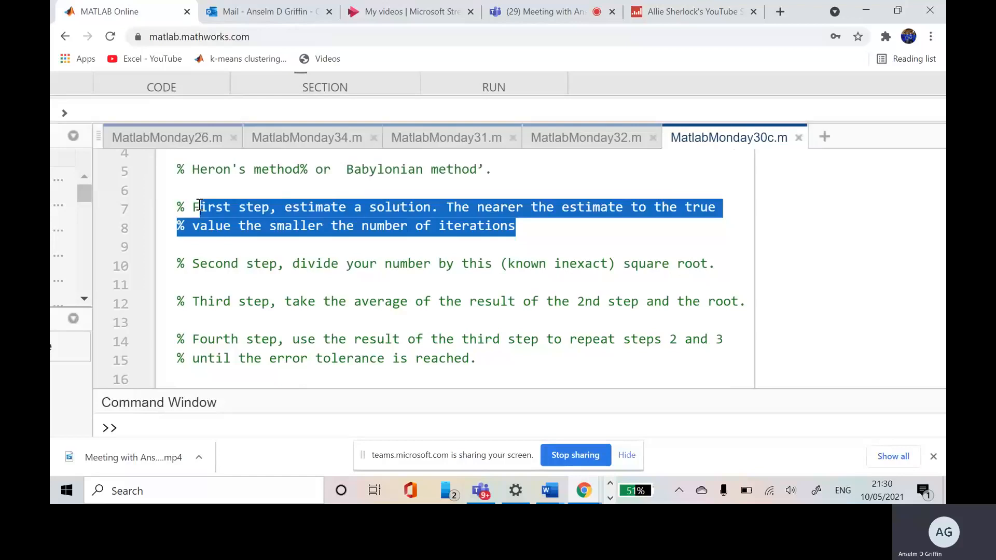
left_click(271, 273)
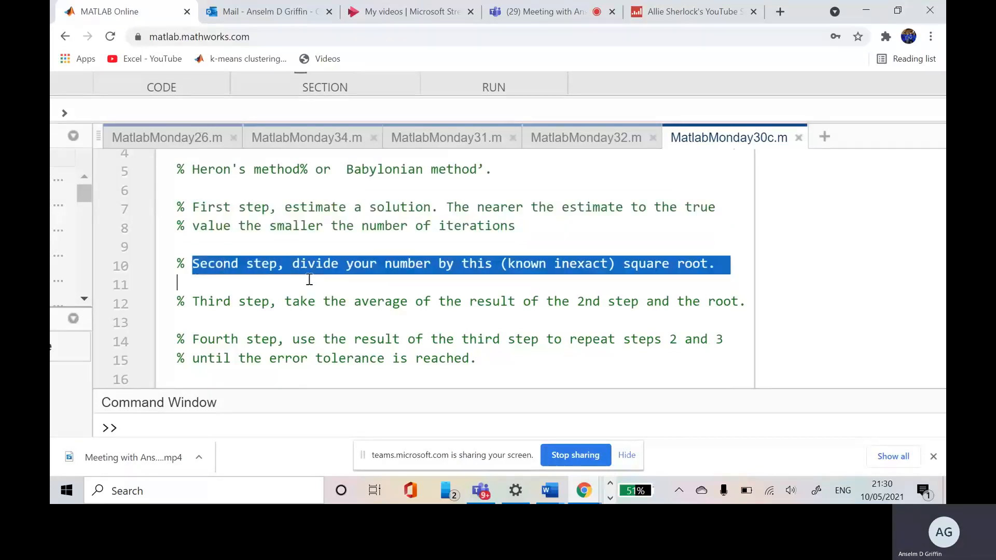
mouse_move(493, 282)
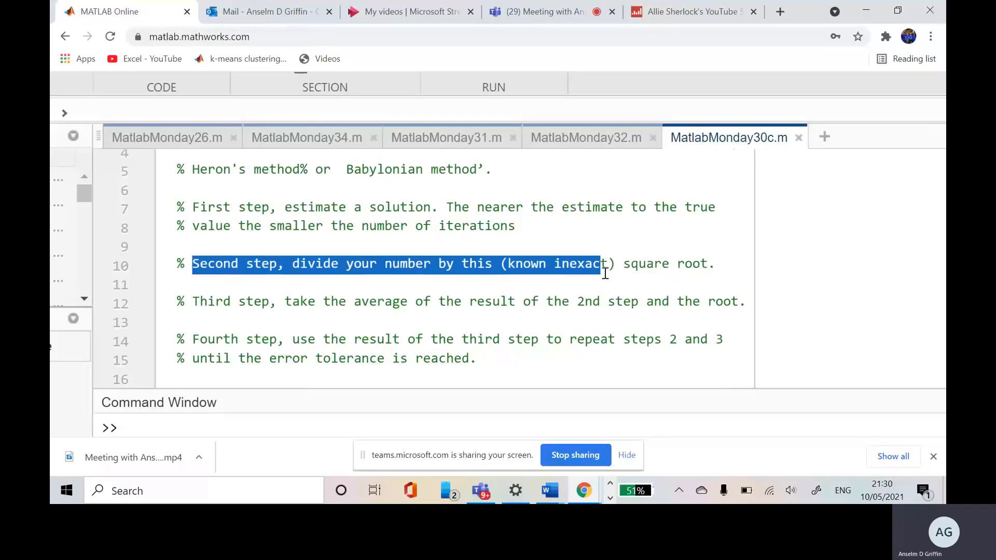
mouse_move(713, 286)
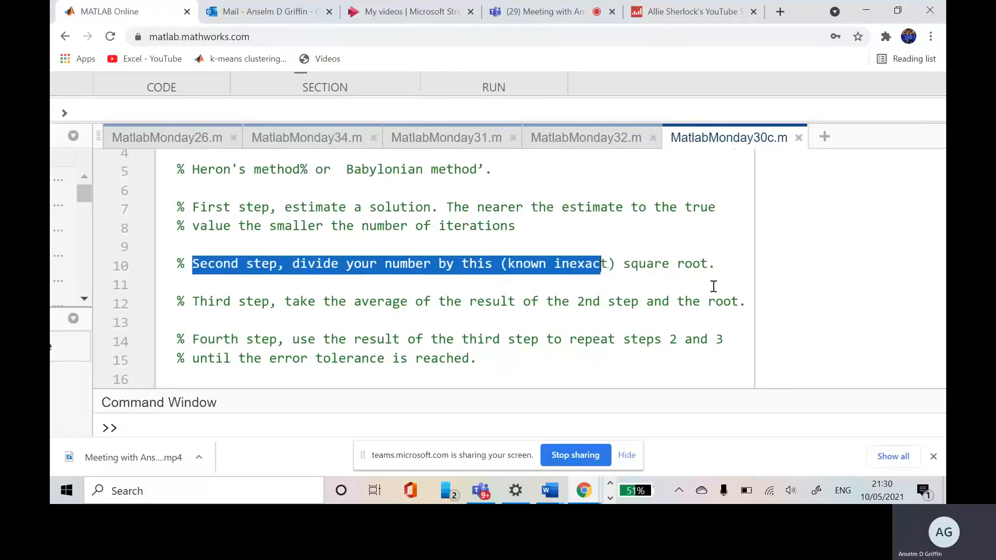
left_click(282, 302)
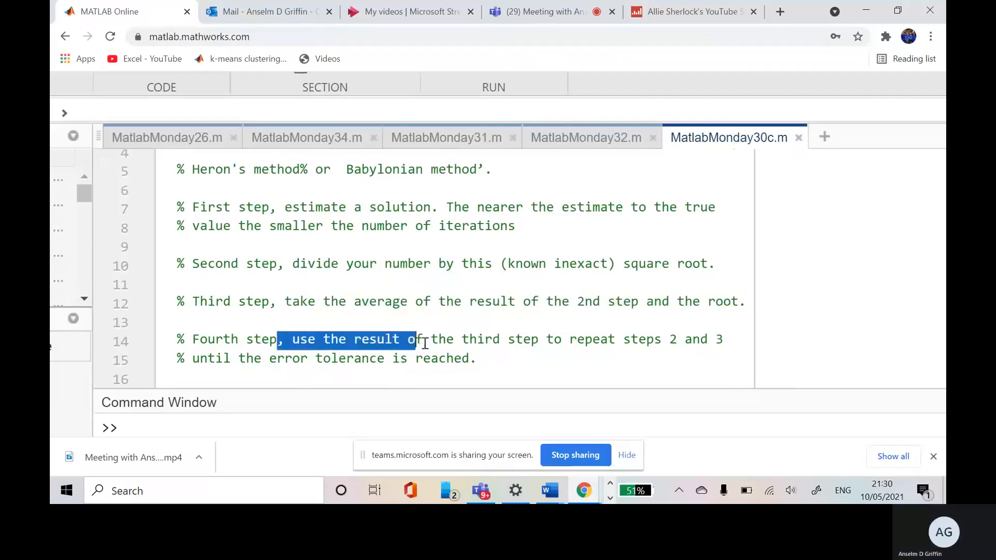
left_click_drag(417, 338, 475, 358)
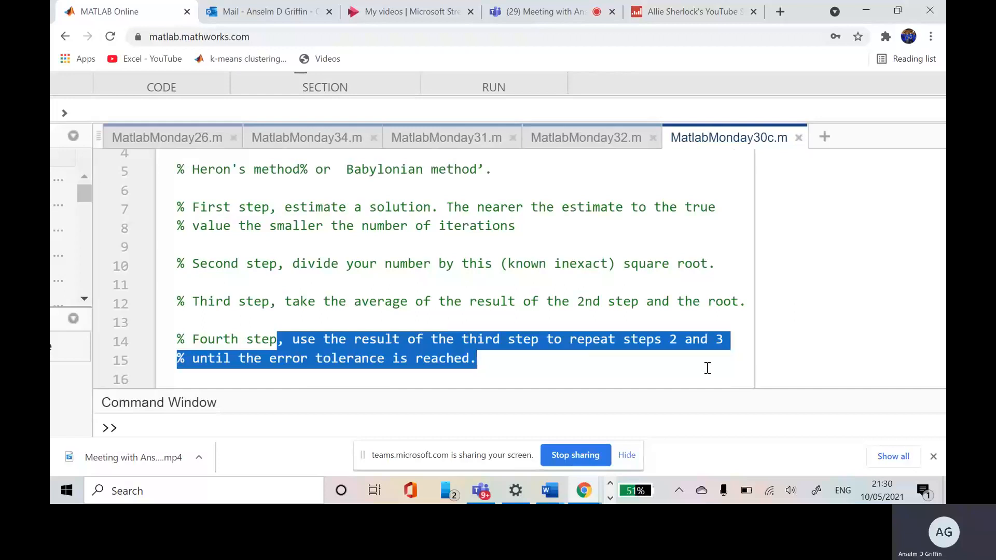
Step: Enter 'Error_tolerance = 0.00001; % Error tolerance' and highlight the line reading N
type("Error_tolerance = 0.00001; %  Error tolerance")
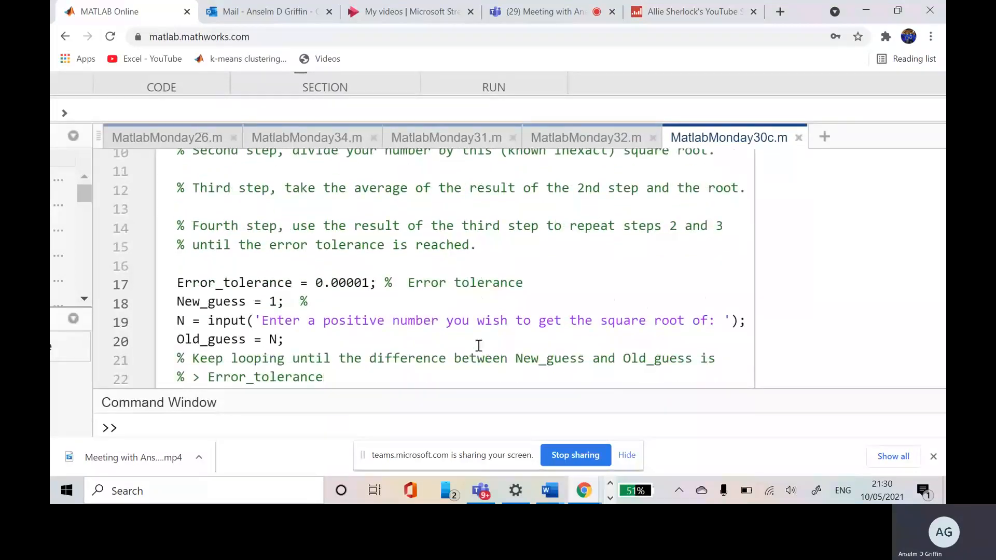
double_click(358, 283)
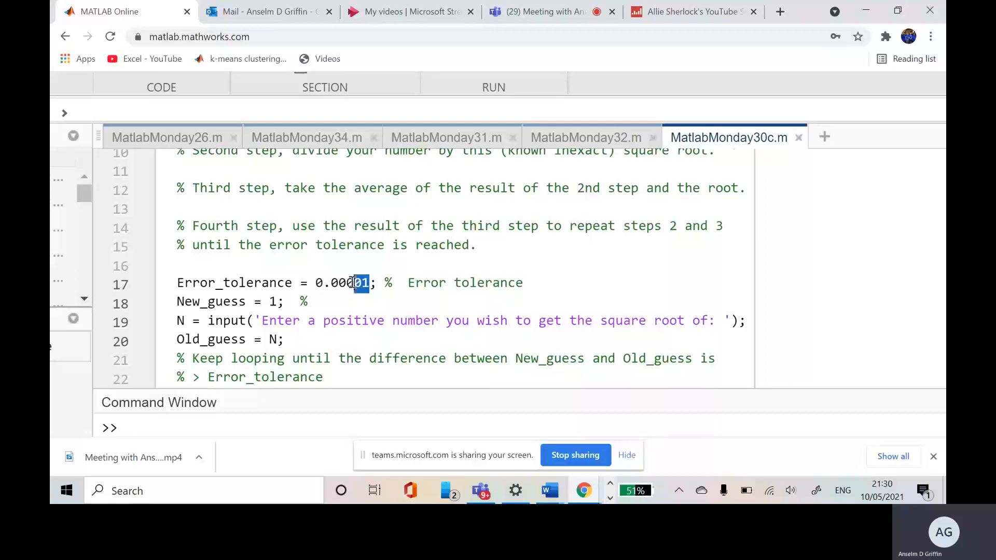
left_click_drag(368, 283, 314, 283)
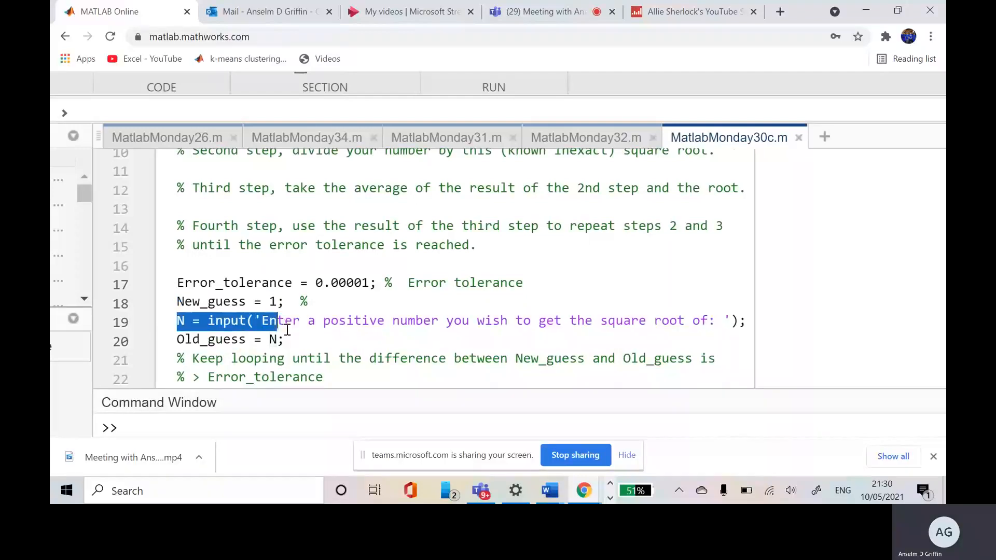
left_click_drag(267, 320, 543, 320)
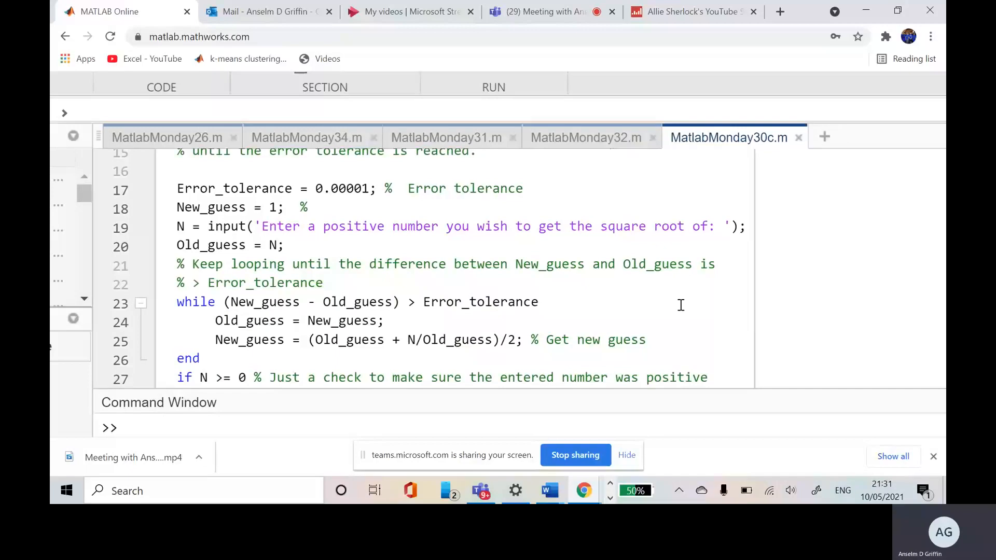
Step: Wrap (New_guess - Old_guess) on line 23 in abs(), then select the Heron update formula
left_click(220, 301)
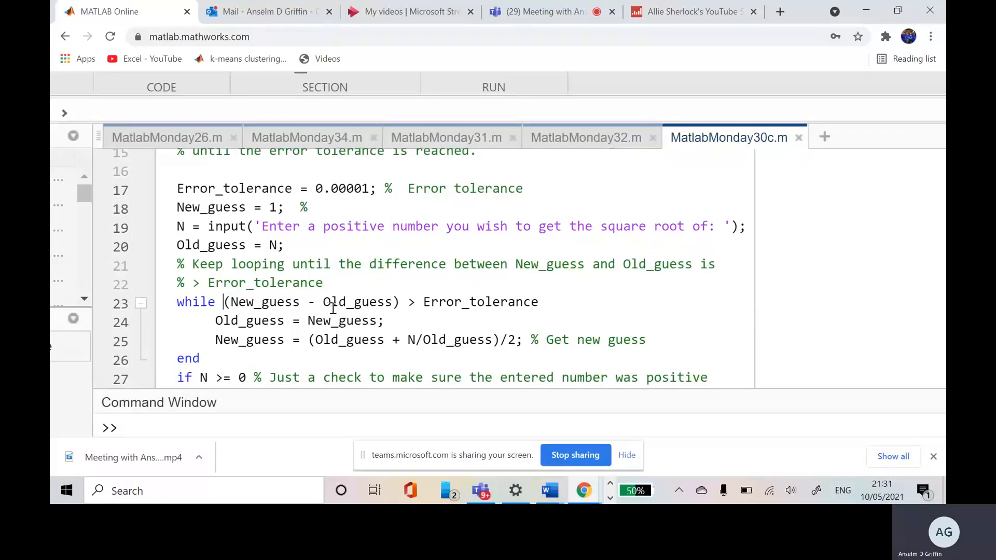
left_click(368, 189)
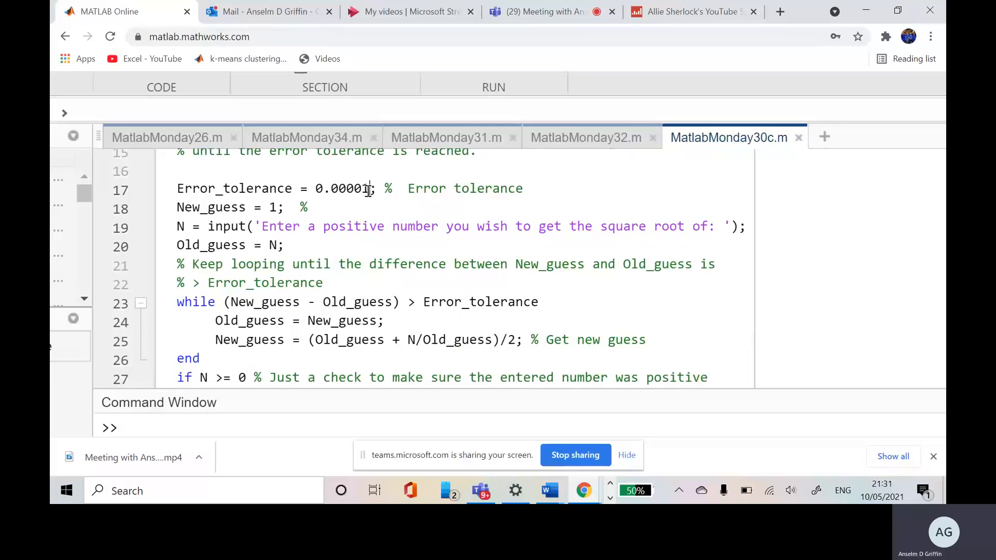
double_click(341, 188)
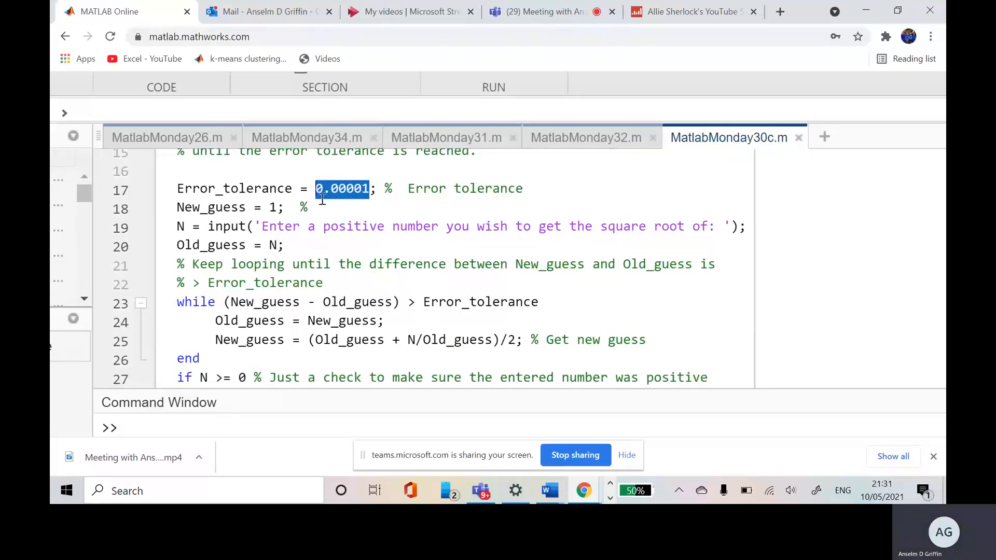
left_click(315, 188)
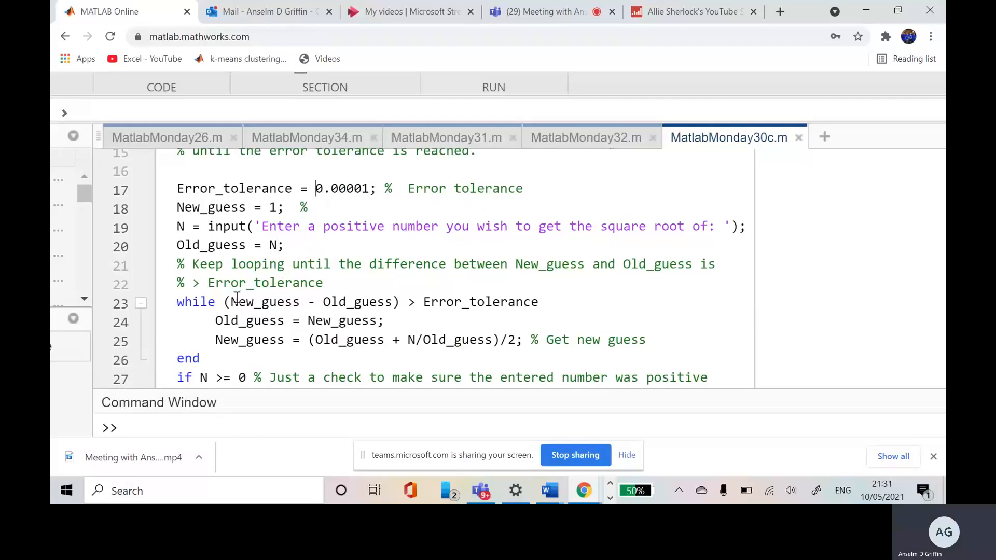
left_click(220, 302)
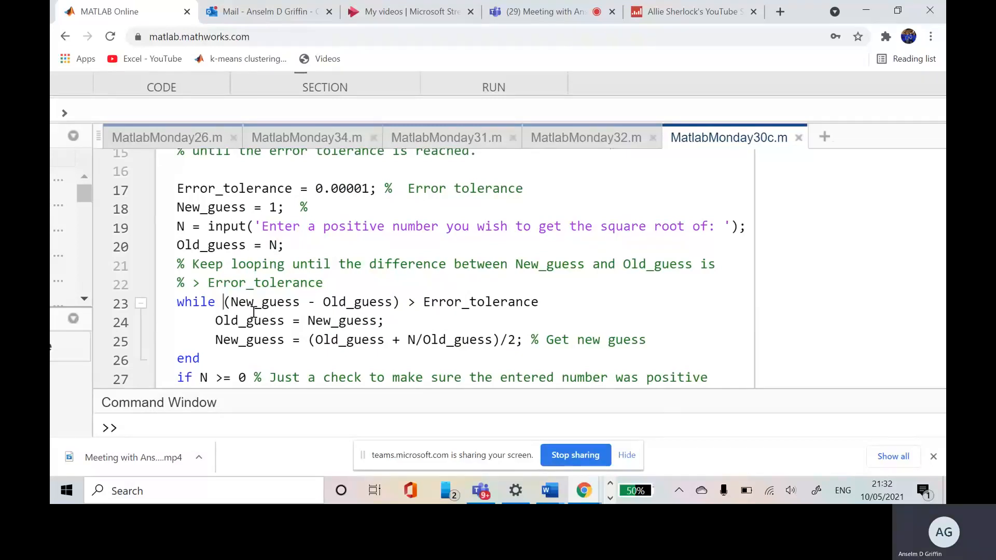
type("abs(")
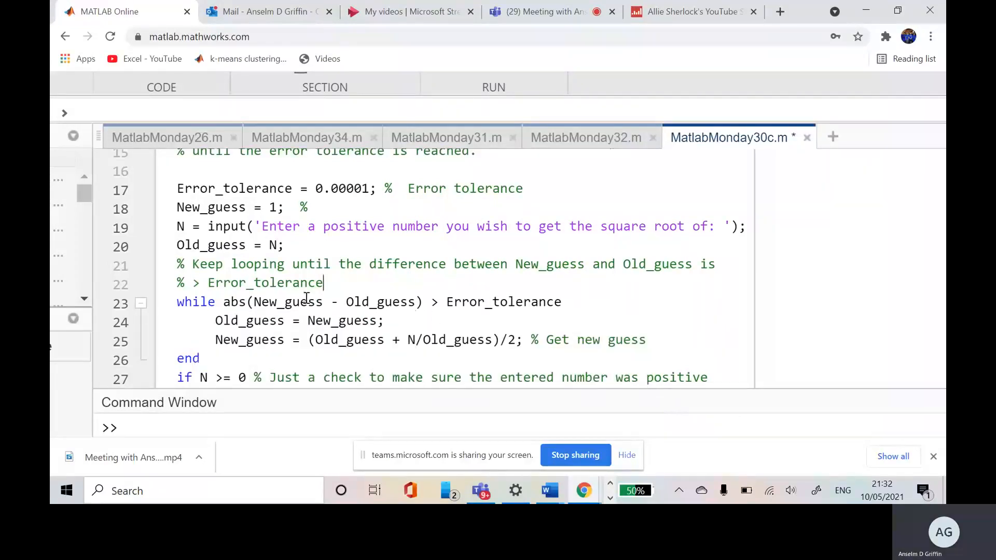
mouse_move(259, 340)
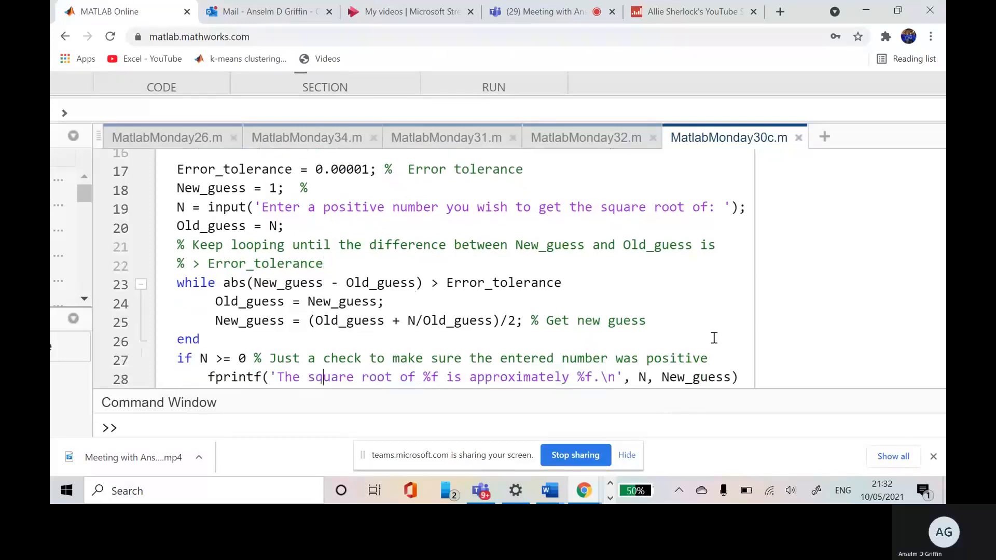
mouse_move(388, 306)
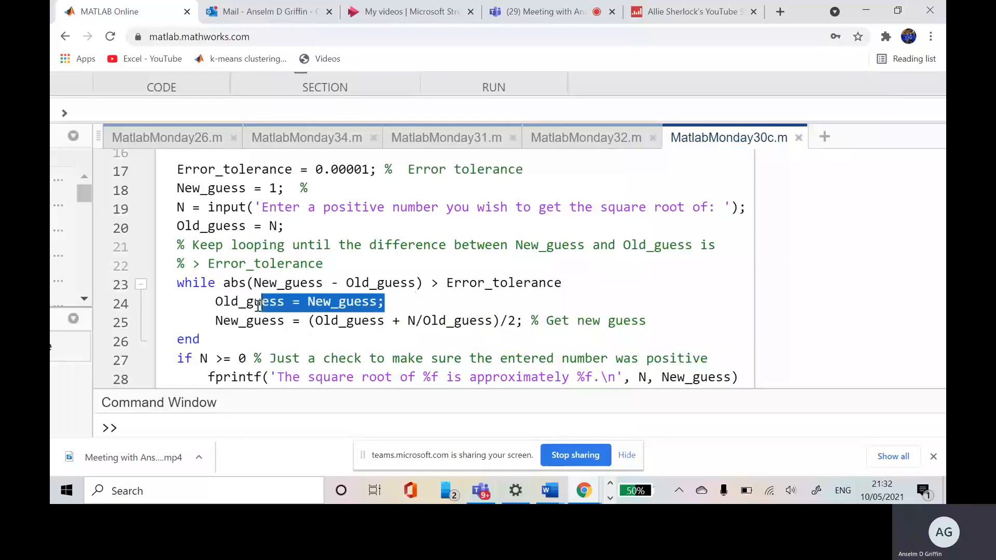
left_click(215, 320)
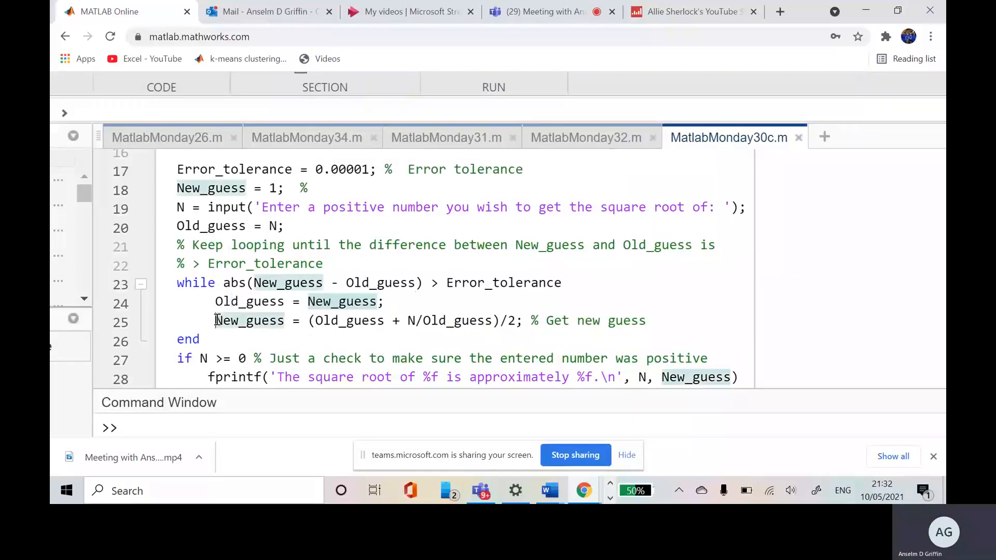
left_click_drag(214, 320, 199, 339)
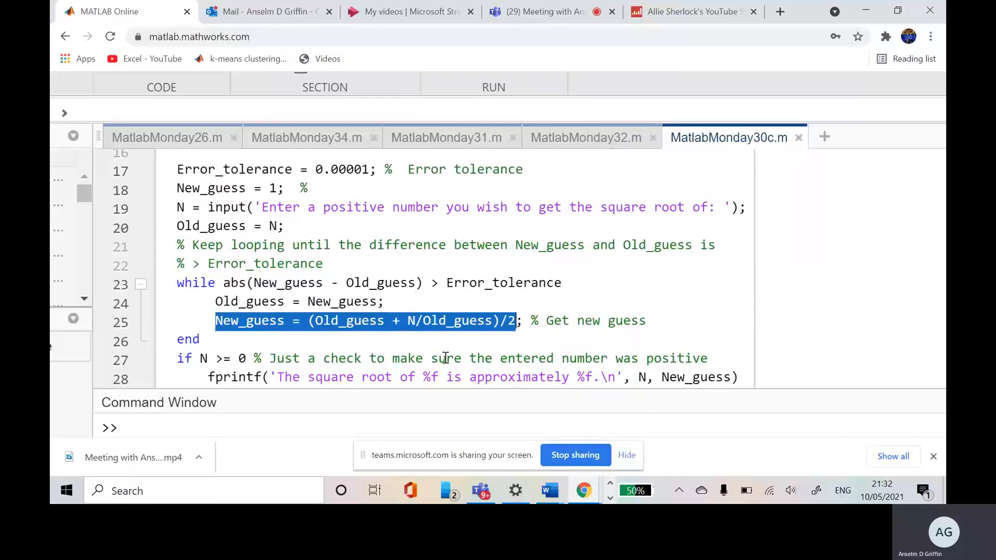
mouse_move(339, 302)
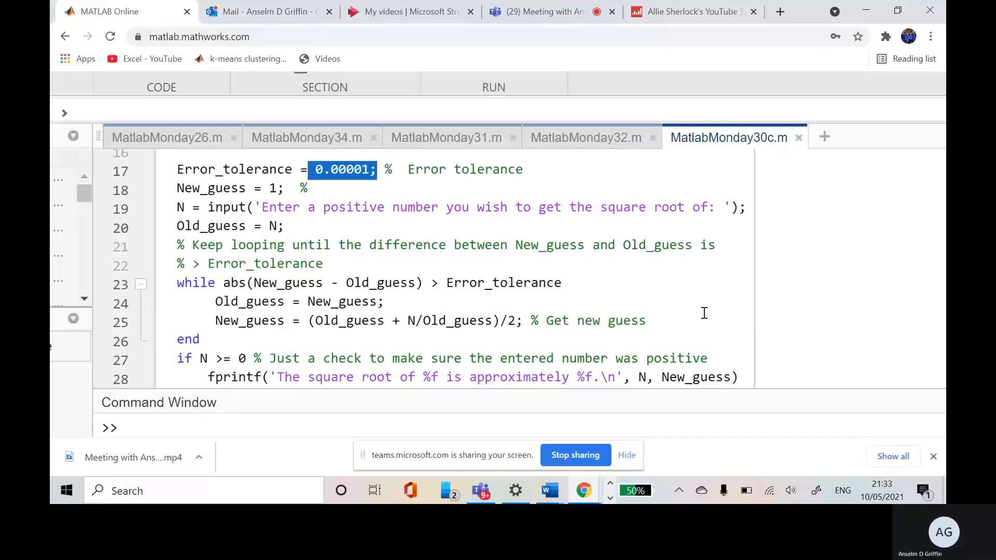
Step: Show editor lines 20–32, the if/else block that fprintfs the root or an error
left_click(323, 263)
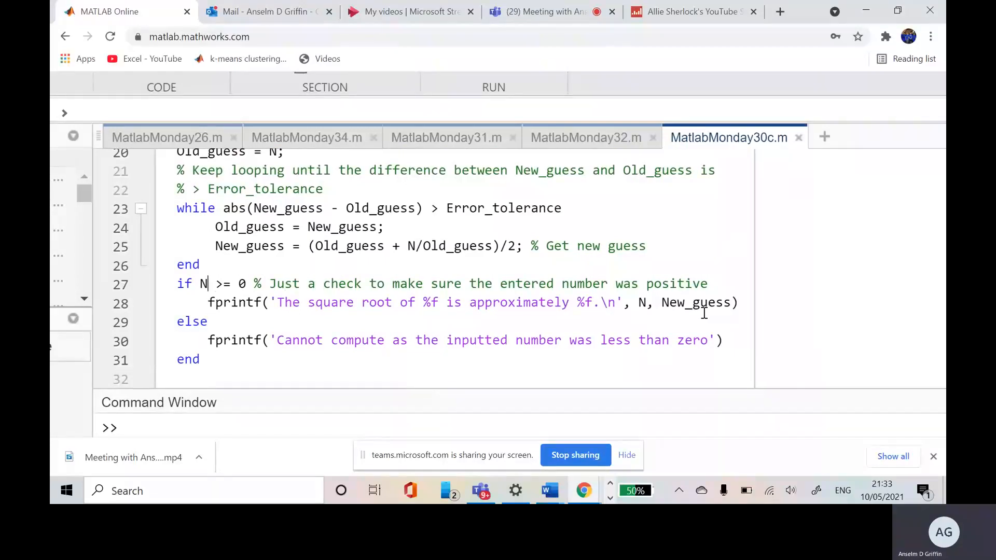
left_click_drag(201, 283, 252, 283)
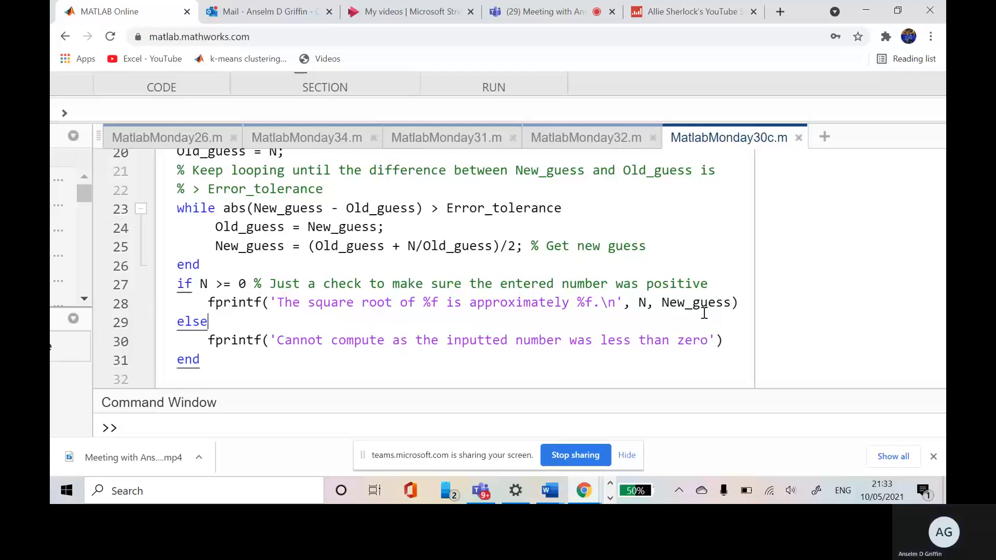
left_click(65, 113)
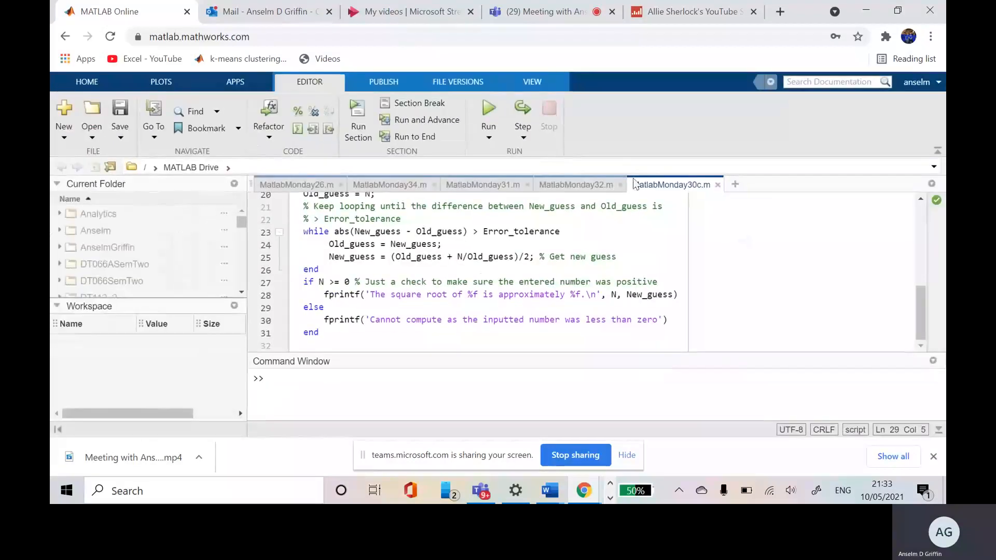
Step: Run the script and enter 22, getting a square root of about 4.690416
left_click(488, 108)
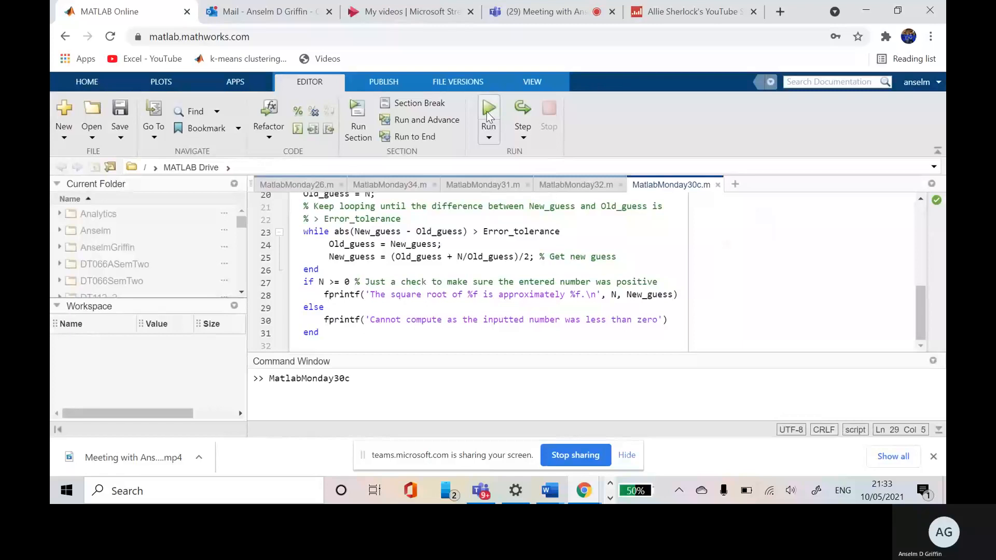
left_click(488, 108)
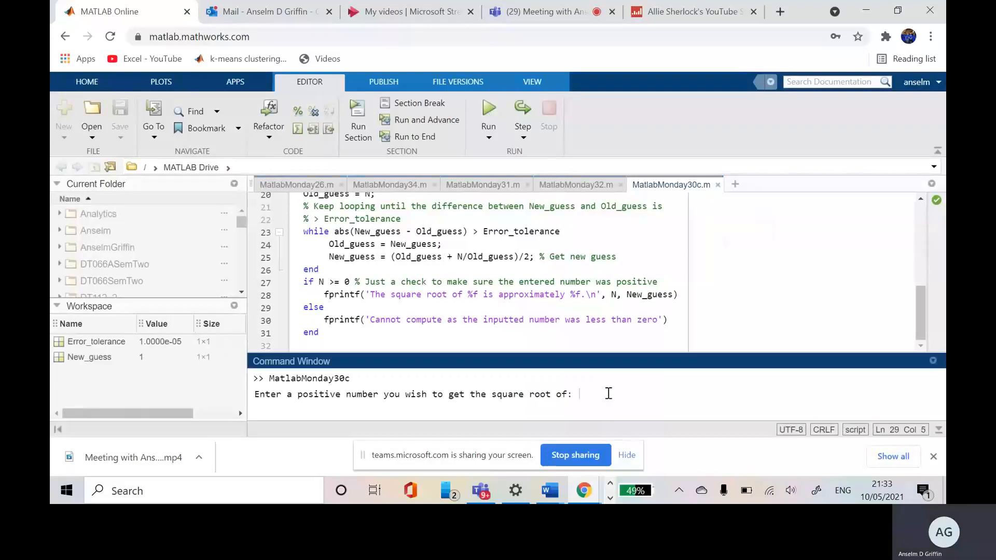
type("22")
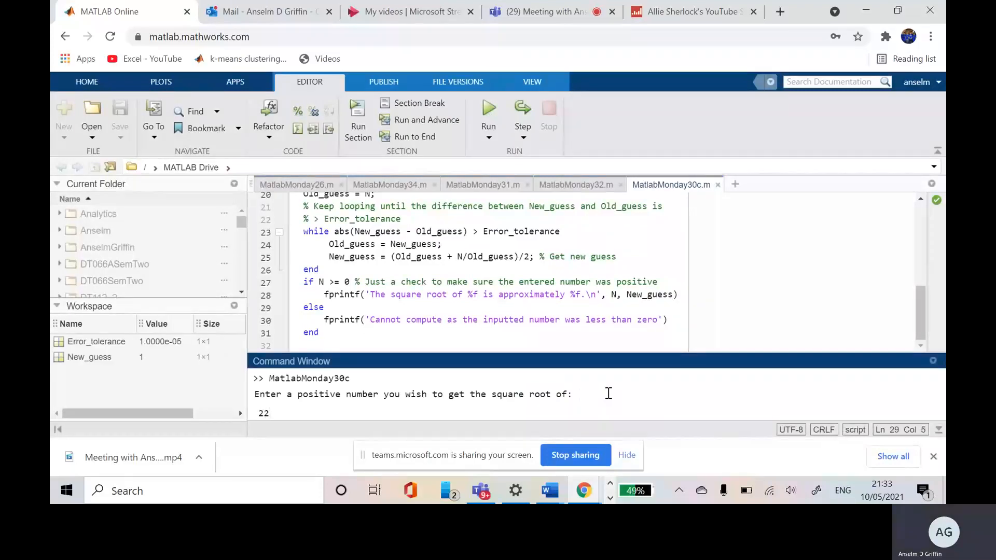
key("Enter")
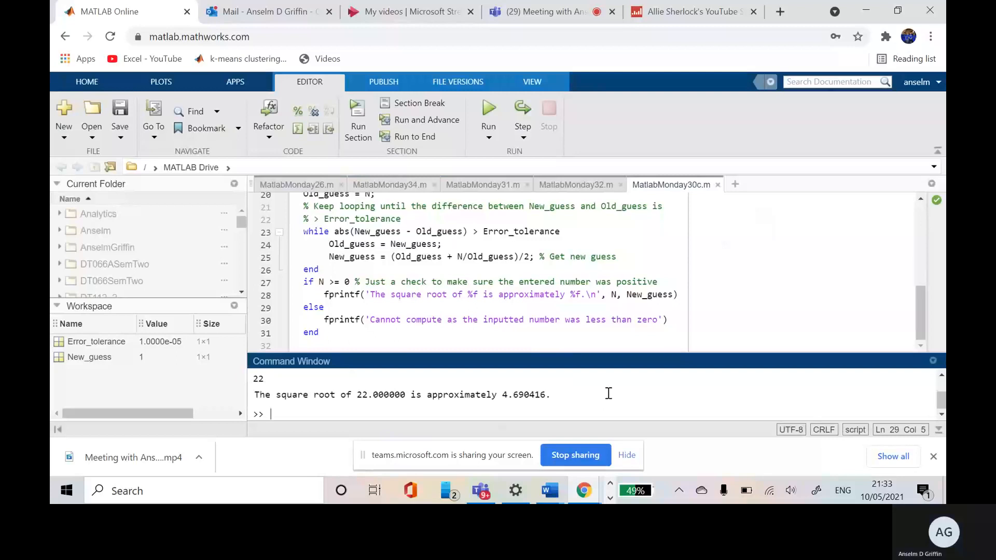
mouse_move(482, 409)
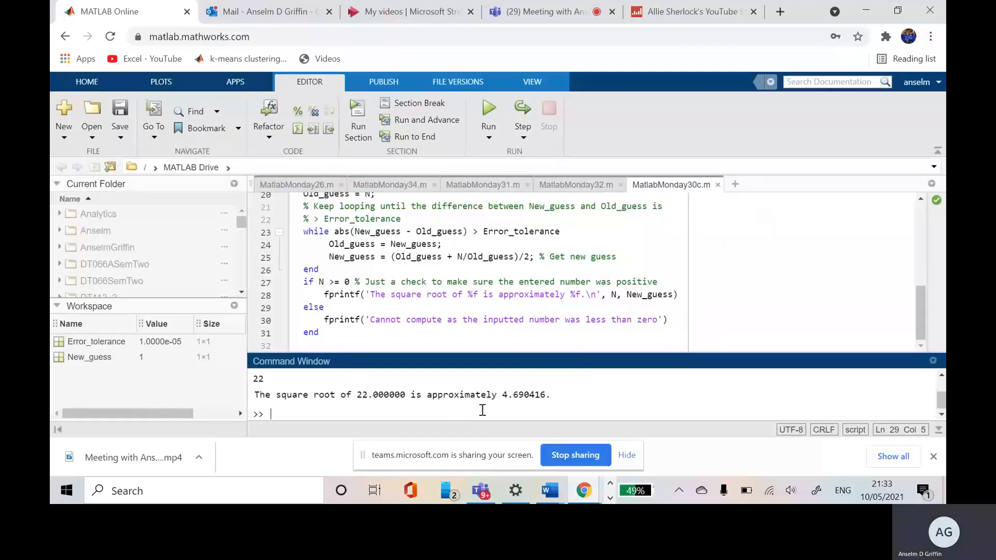